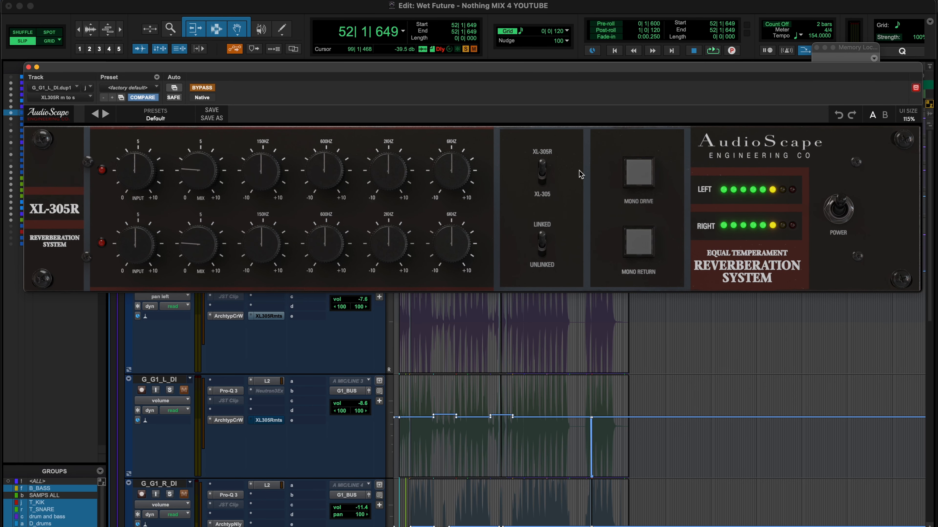
mouse_move(68, 220)
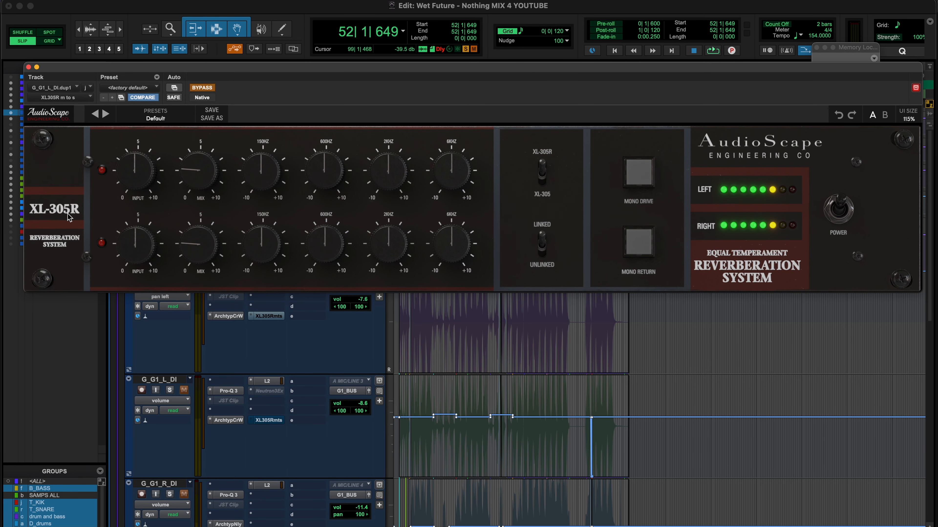
mouse_move(554, 145)
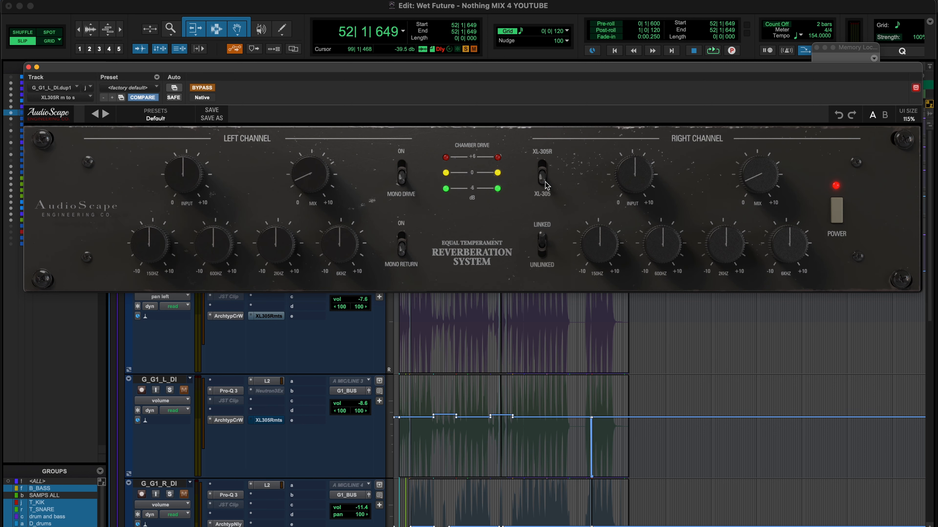
mouse_move(551, 205)
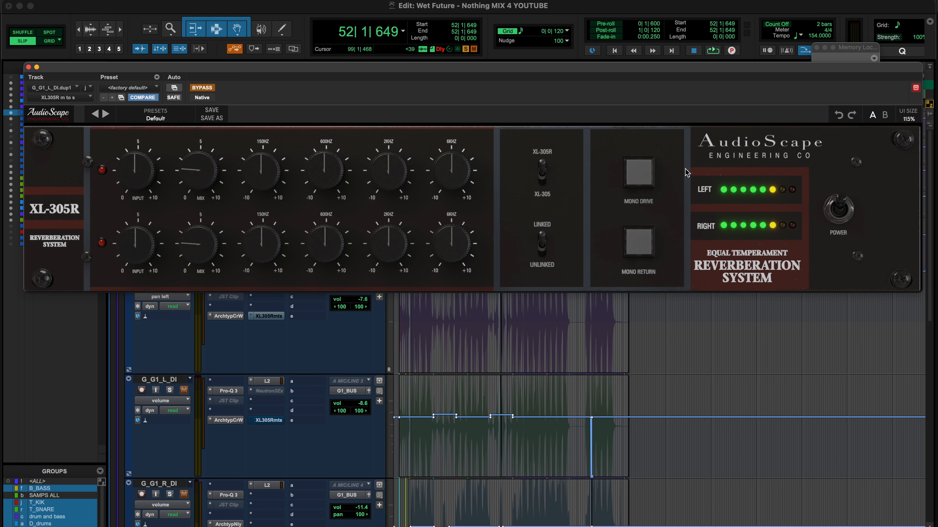
mouse_move(639, 264)
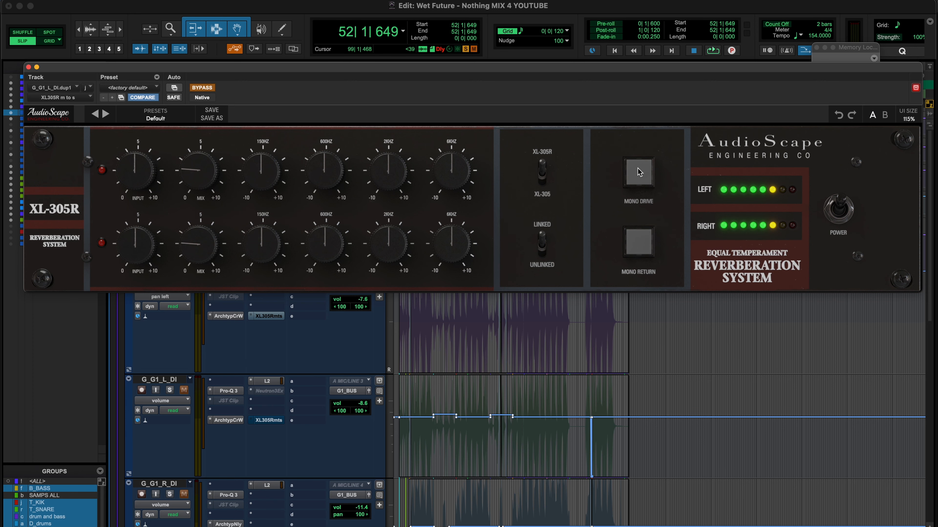
Step: Engage Mono Drive on the reverb, then bring up the Archetype Cory Wong amp plug-in
click(638, 174)
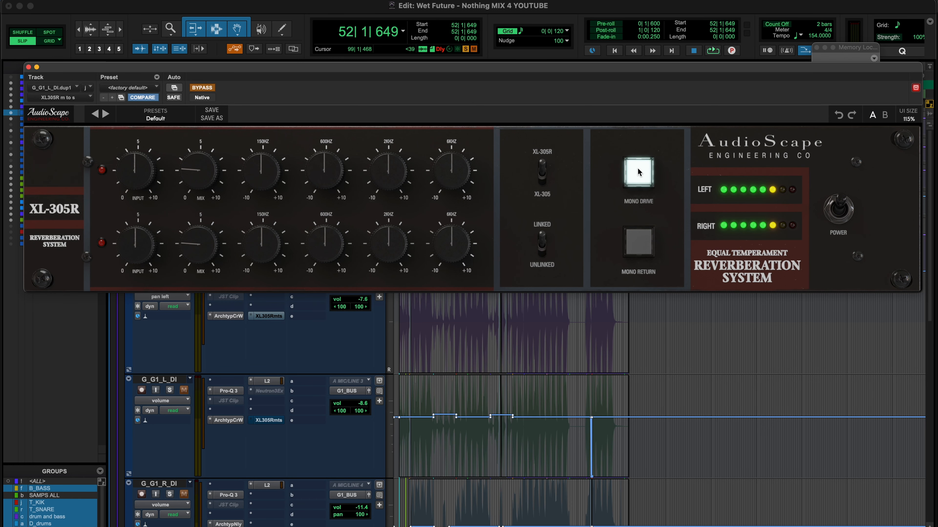
click(639, 172)
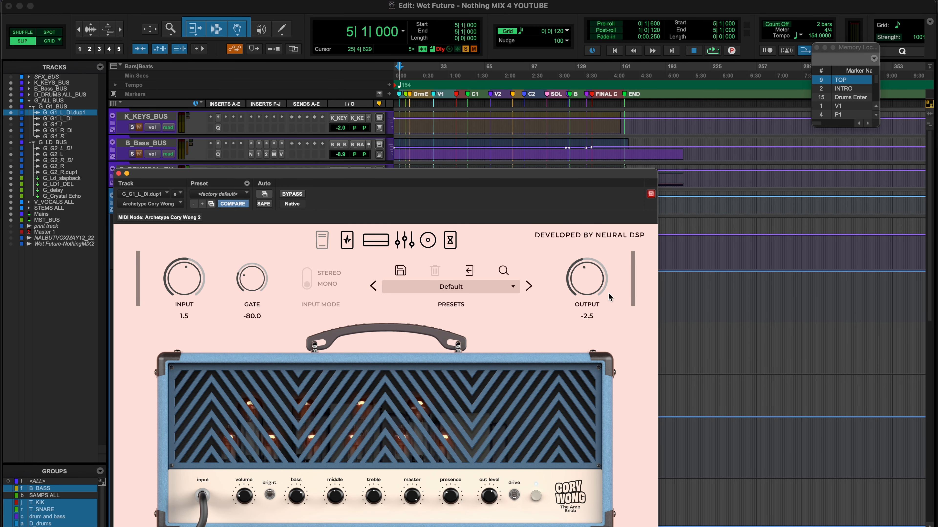
Step: Insert the XL305R m to s reverb on the guitar DI track and start playback through it
click(119, 174)
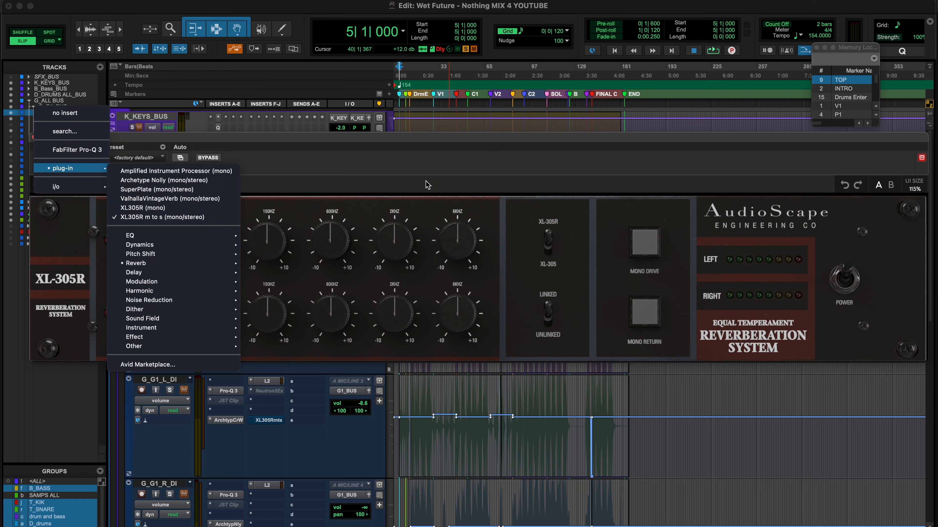
click(161, 216)
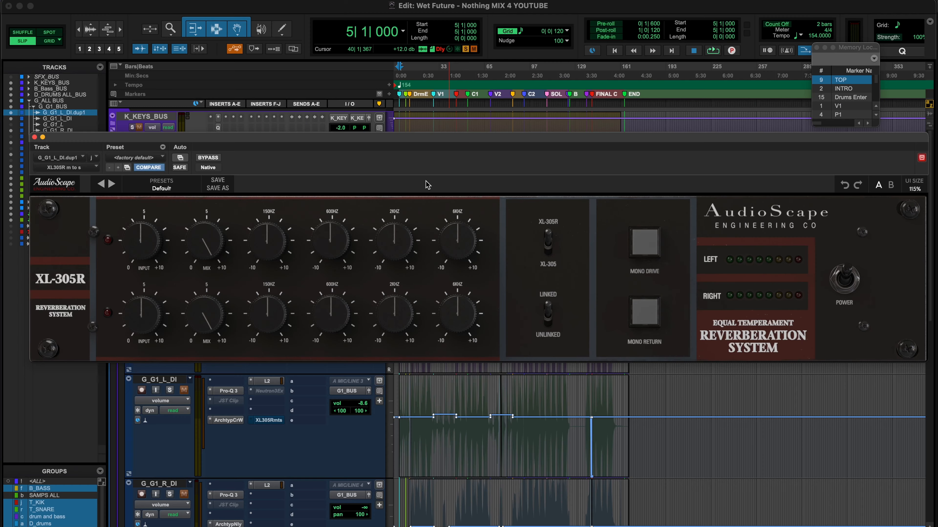
click(712, 50)
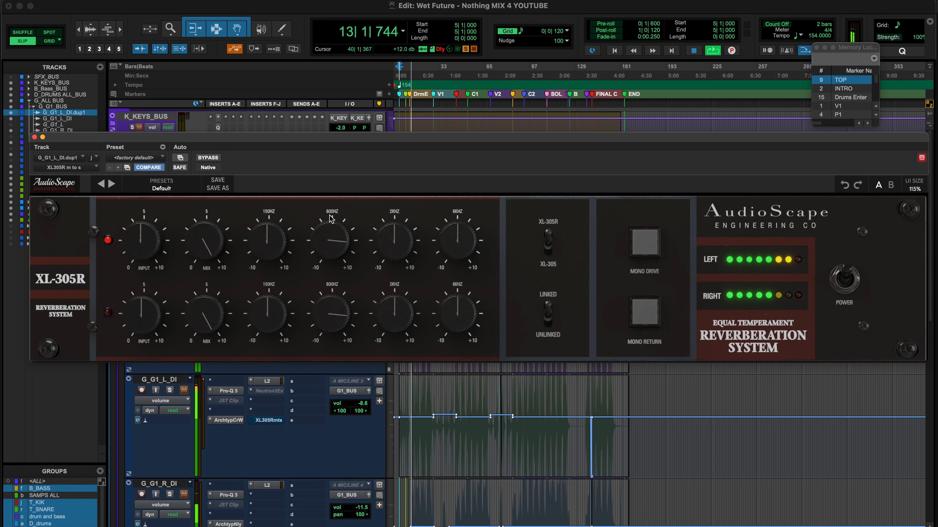
Step: Nudge the reverb's 600 Hz band up and back, and boost its 8 kHz band
drag(331, 239, 330, 267)
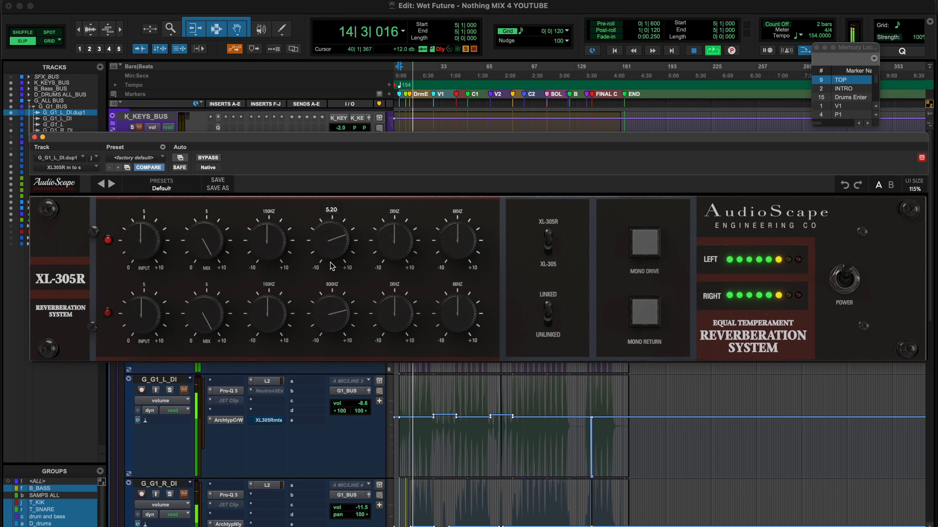
drag(331, 239, 331, 251)
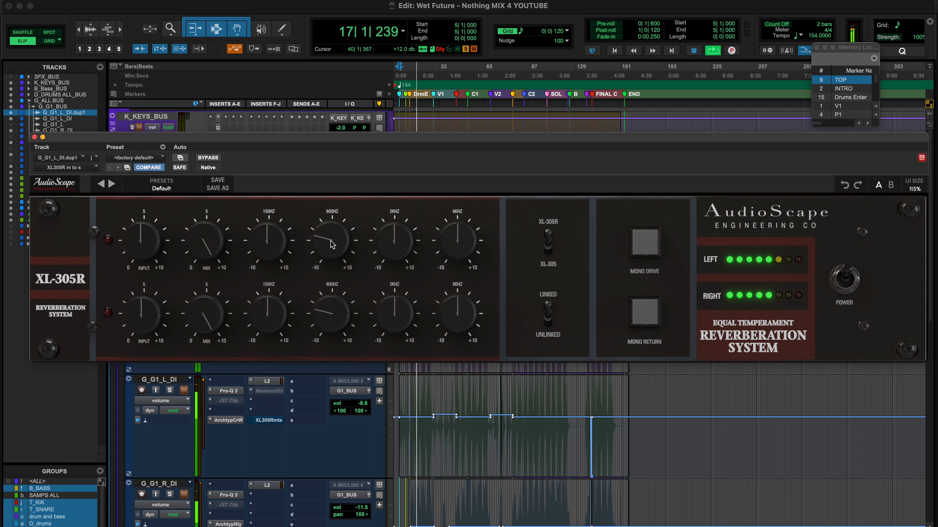
drag(457, 240, 458, 257)
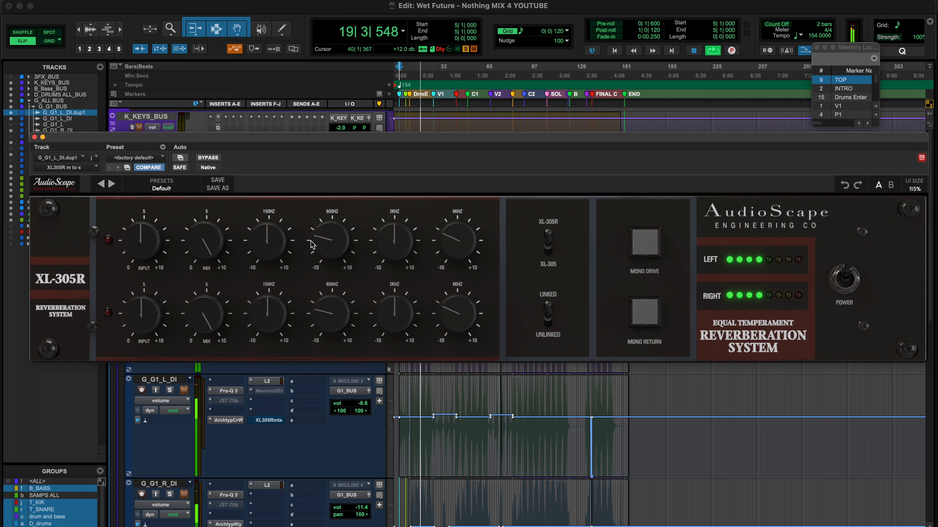
drag(331, 239, 331, 250)
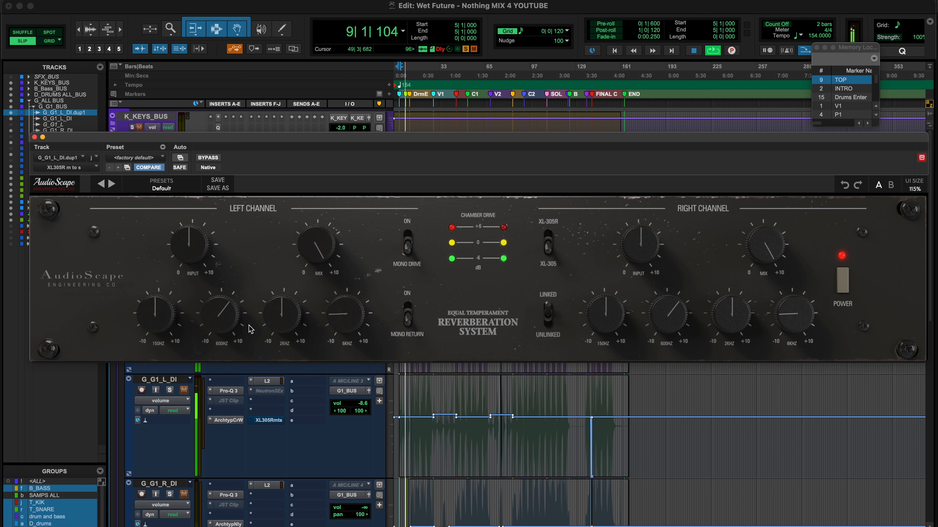
Step: Trim the left-channel 8 kHz tone to about -0.31 in XL-305 mode
drag(346, 317, 350, 304)
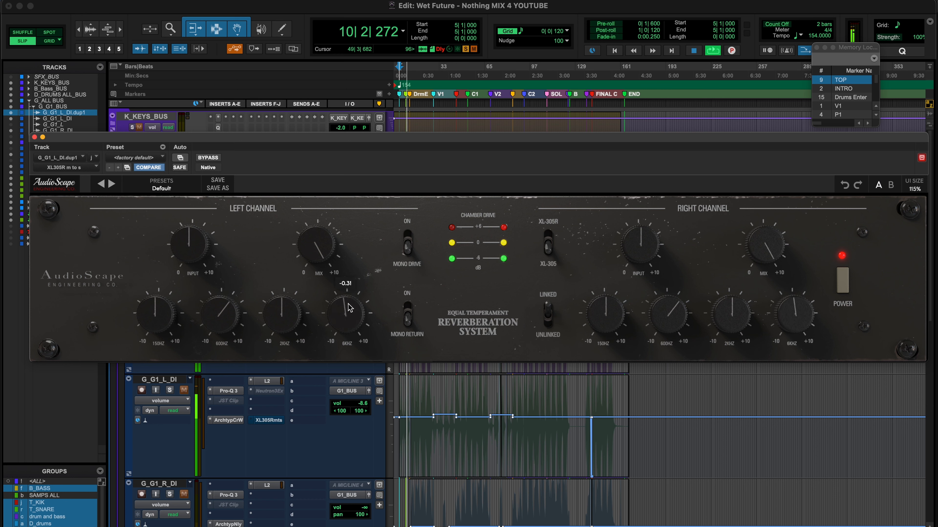
drag(346, 314, 344, 325)
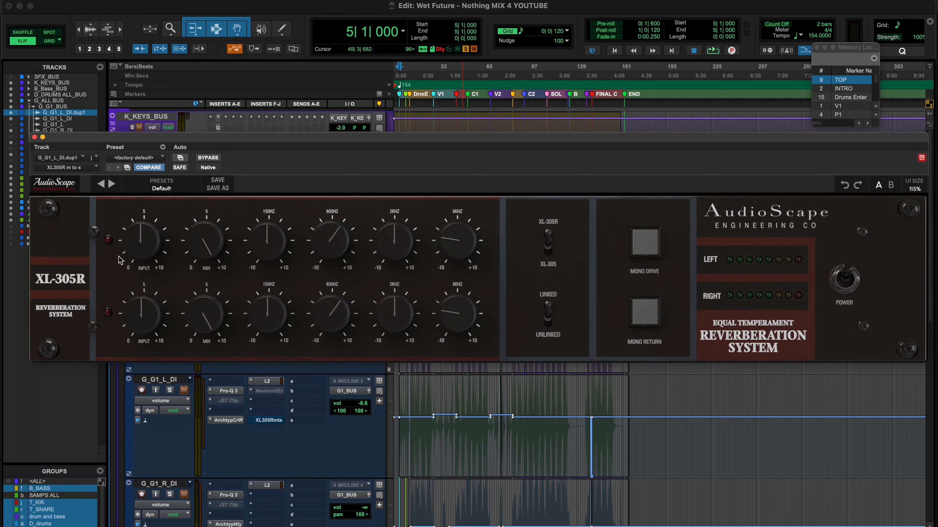
mouse_move(106, 263)
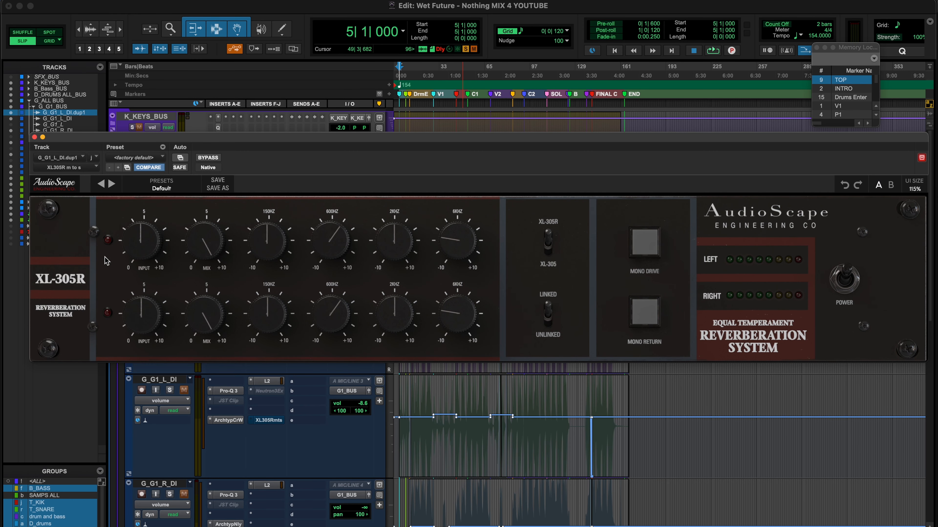
mouse_move(220, 245)
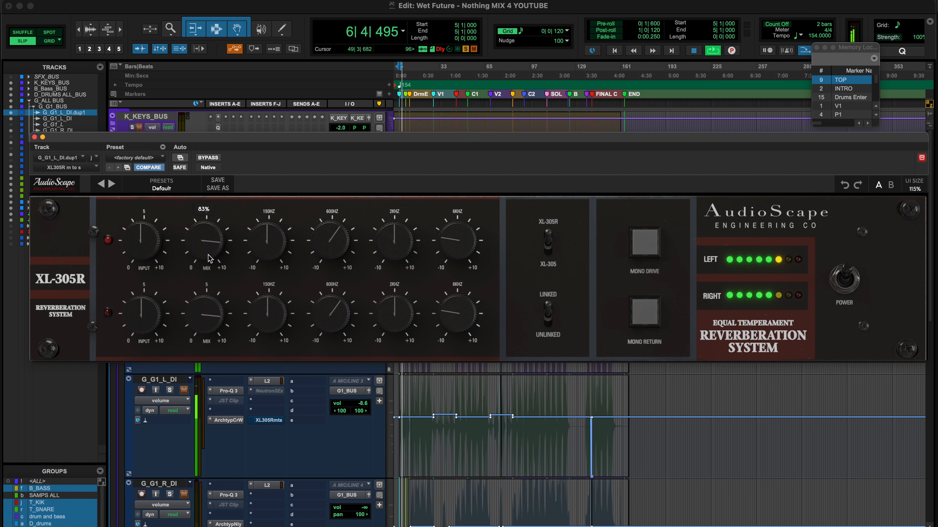
Step: Pull the reverb MIX from 83% down to about 9%, then back up to around 36%
drag(205, 240, 203, 285)
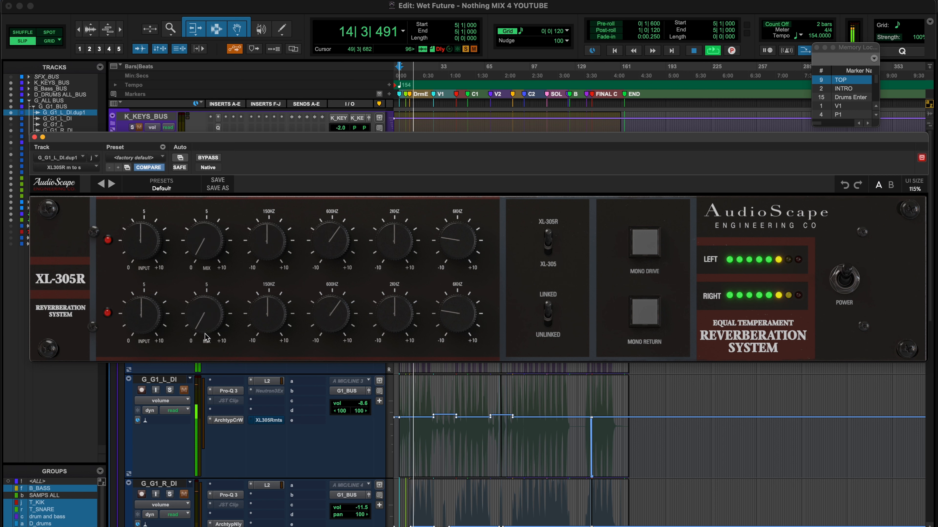
drag(206, 239, 216, 227)
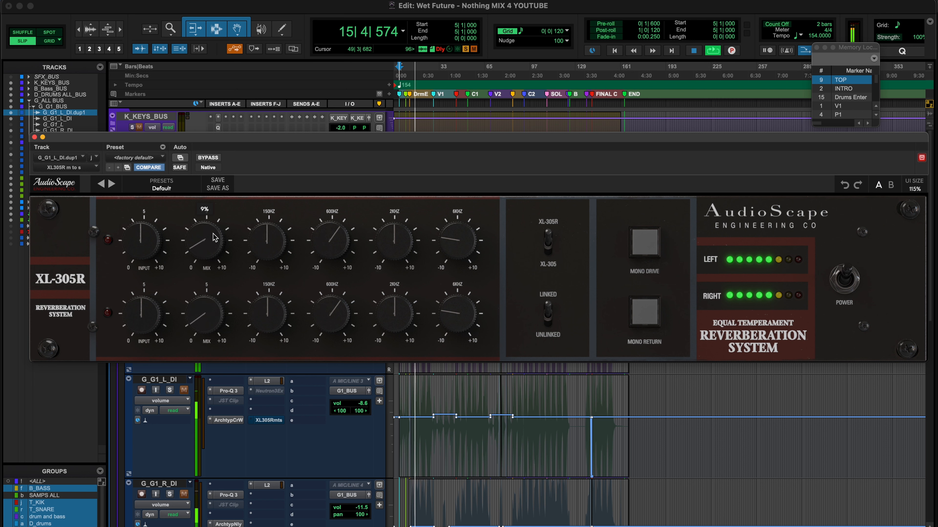
drag(205, 240, 212, 233)
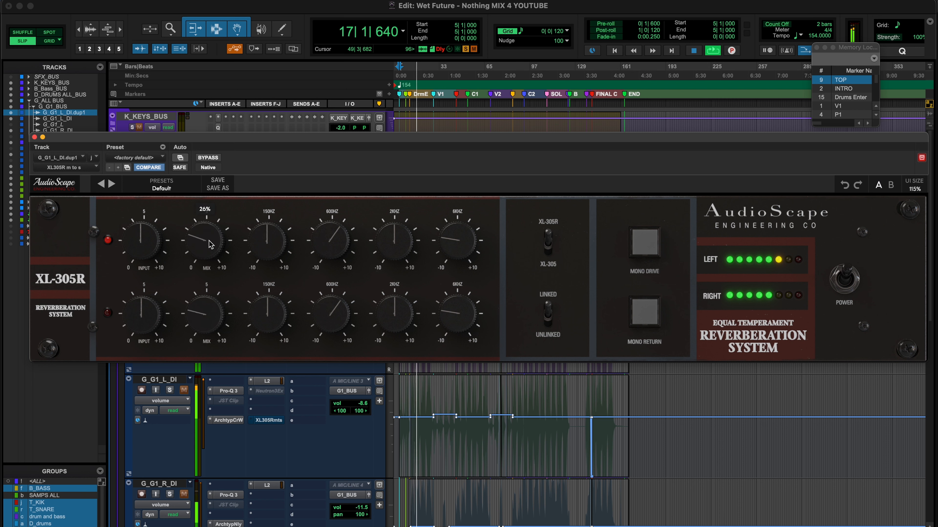
drag(204, 230, 209, 224)
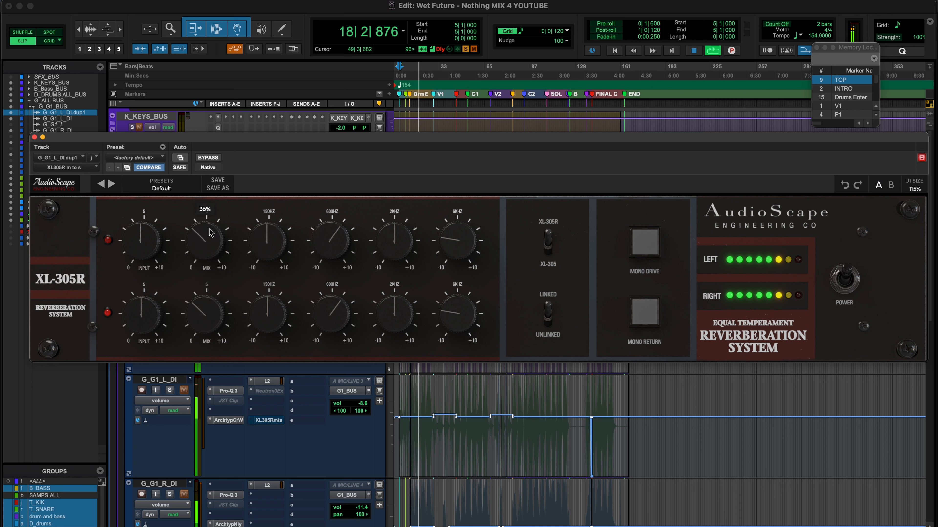
drag(204, 239, 214, 222)
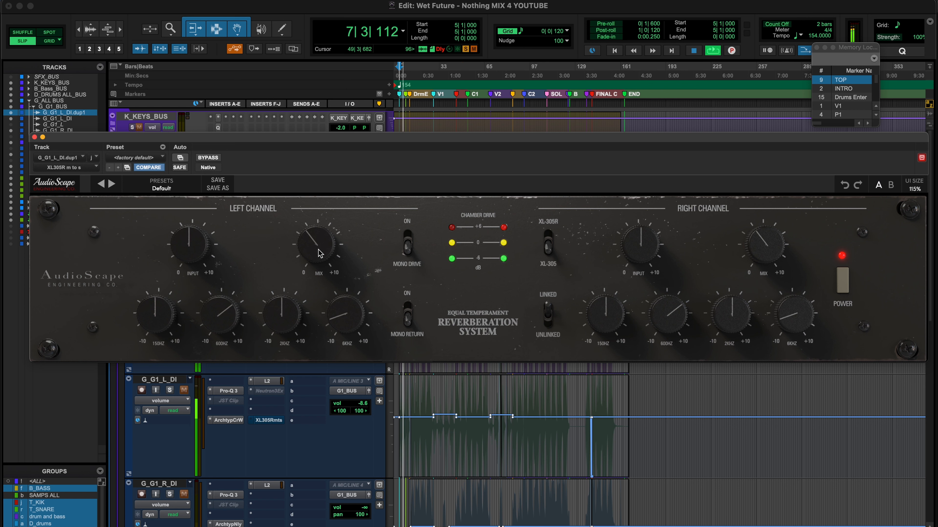
Step: Set the left-channel mix near 45% and toggle Mono Return on the guitar DI reverb
drag(317, 239, 317, 251)
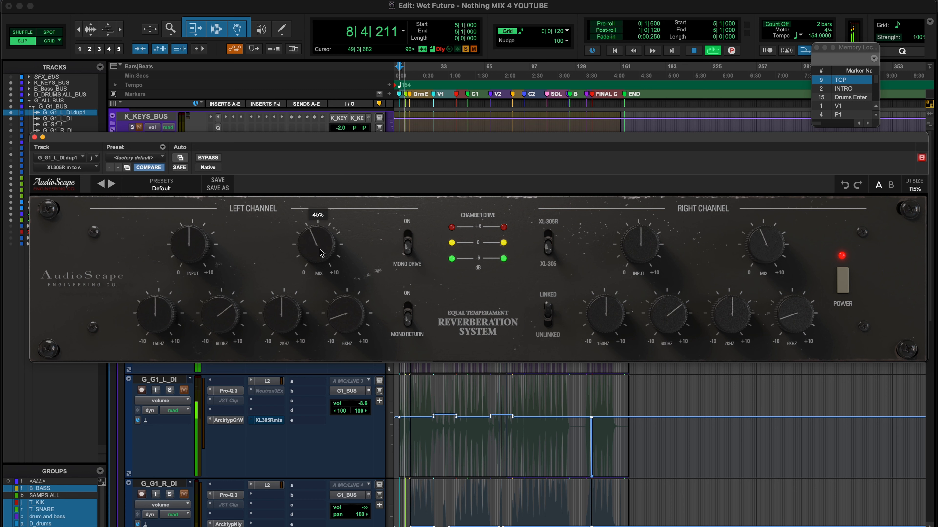
drag(316, 244, 319, 239)
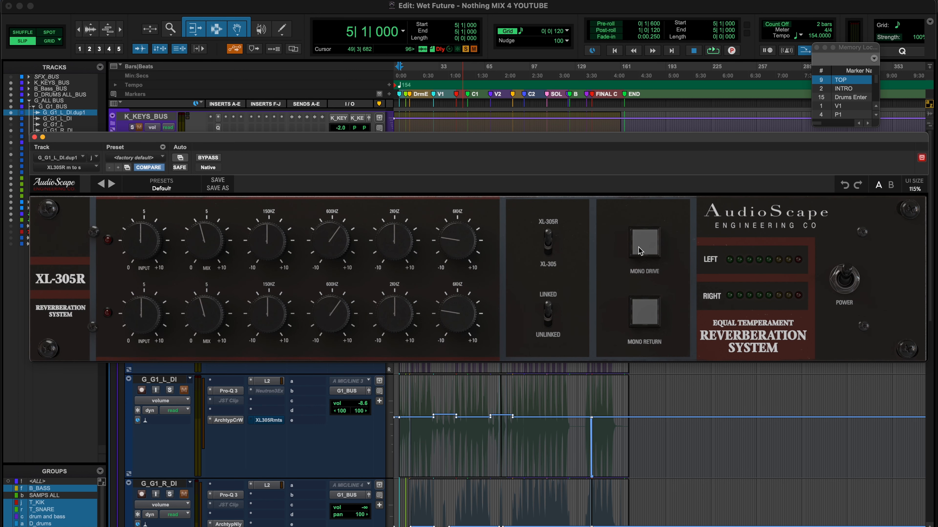
mouse_move(671, 321)
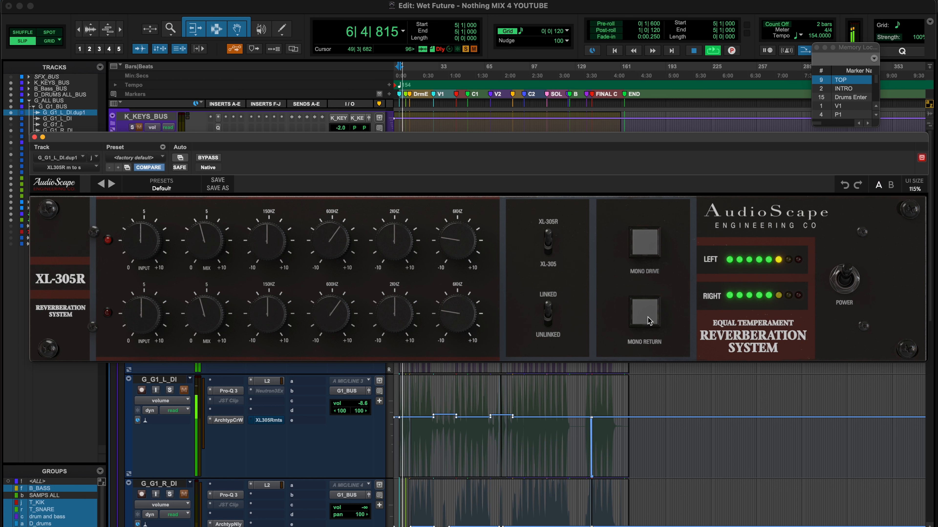
click(644, 315)
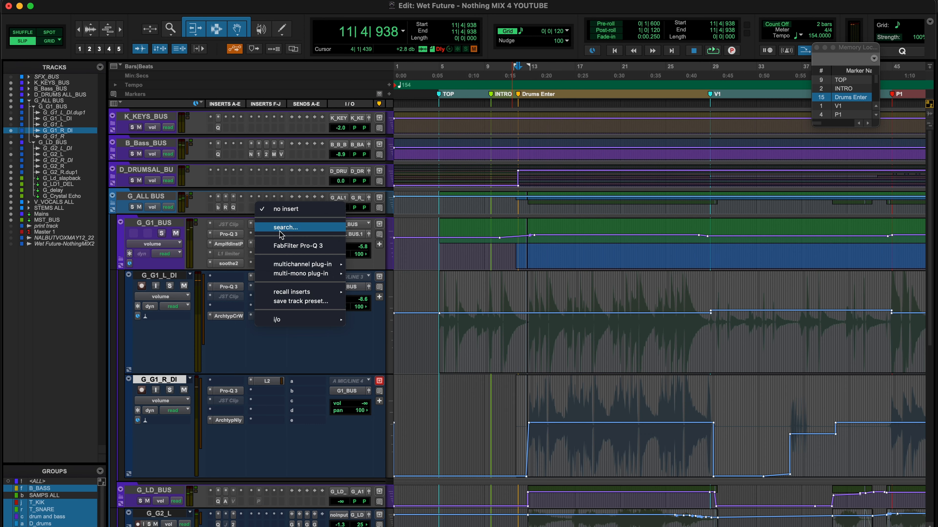
Step: Search for and insert XL305R on G_G1_BUS, turning its mix down to about 56%
click(282, 228)
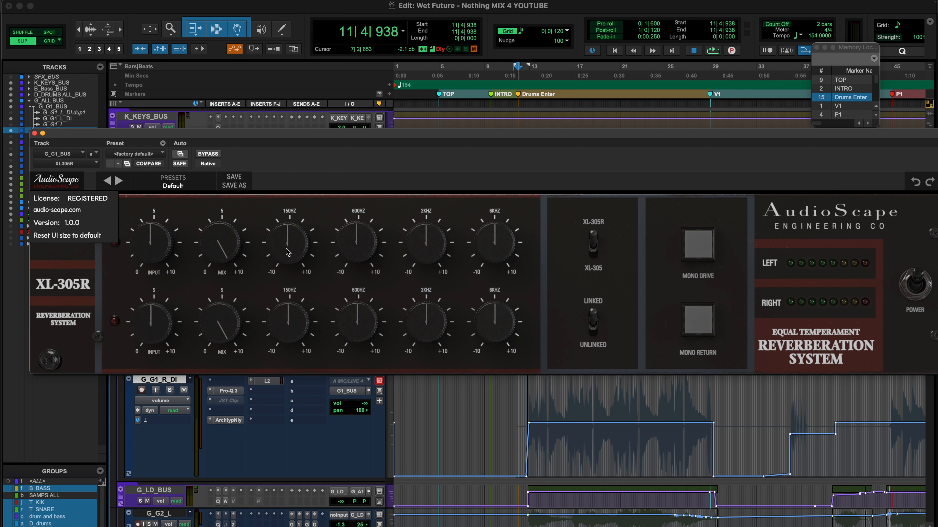
mouse_move(715, 258)
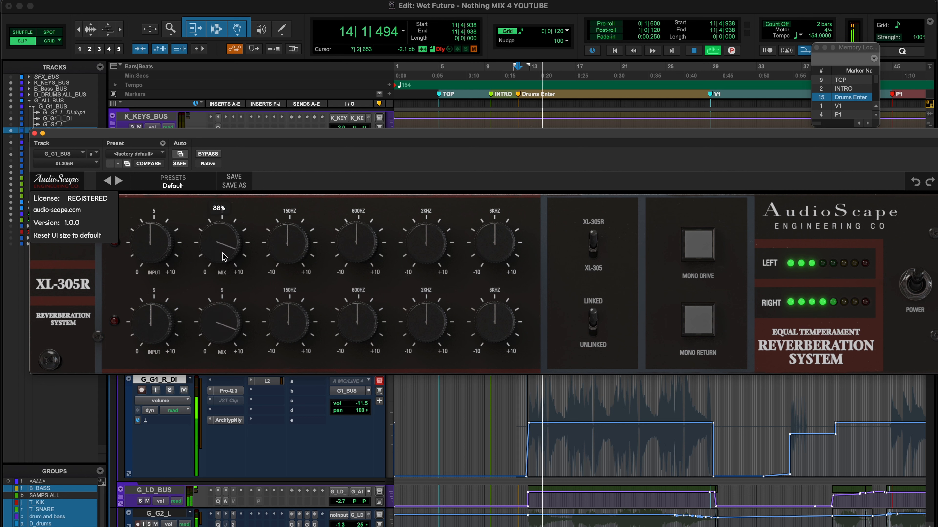
drag(220, 242, 216, 251)
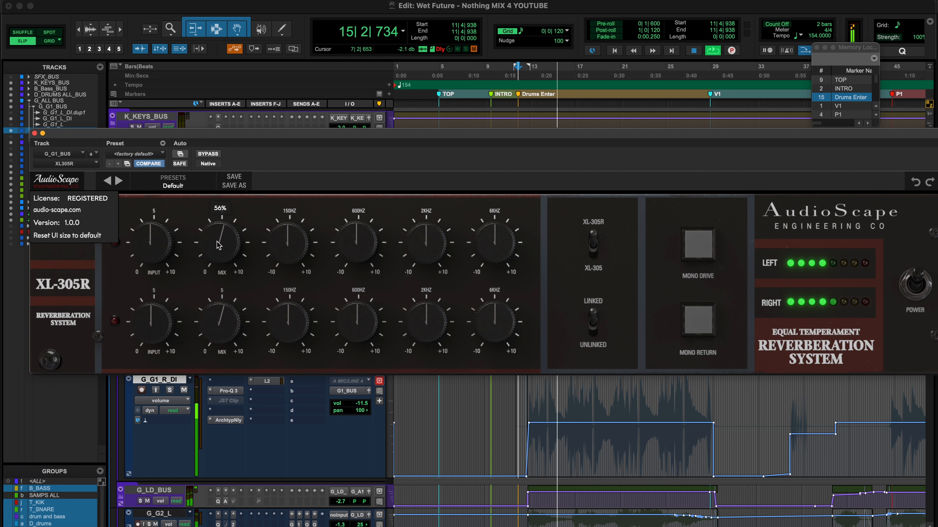
drag(221, 242, 220, 261)
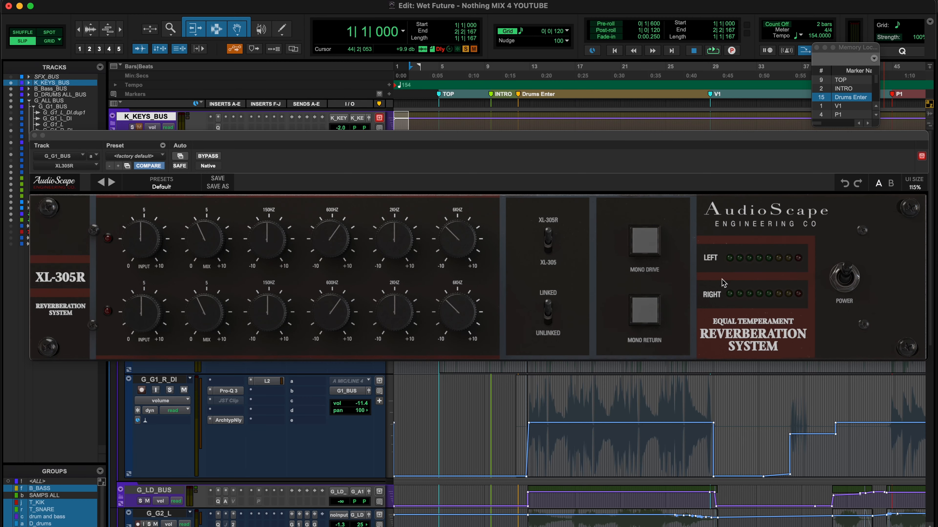
click(645, 241)
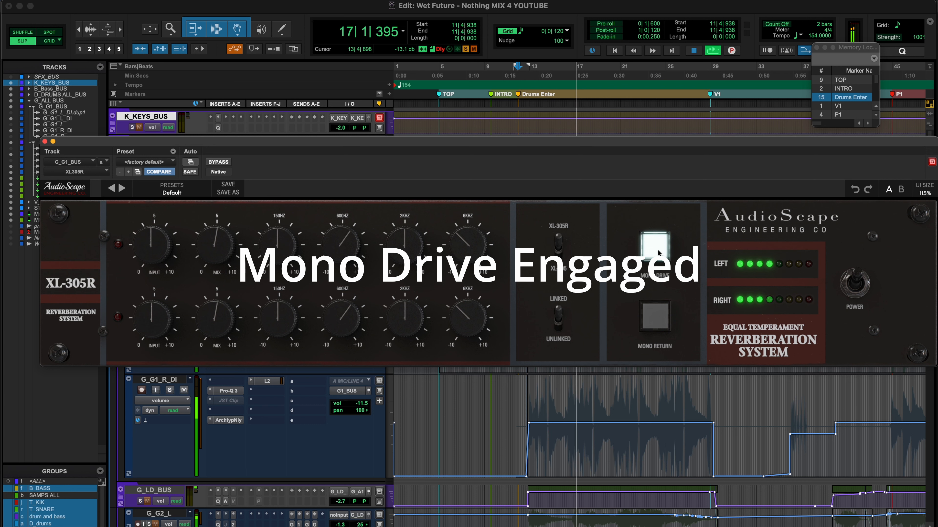
click(654, 247)
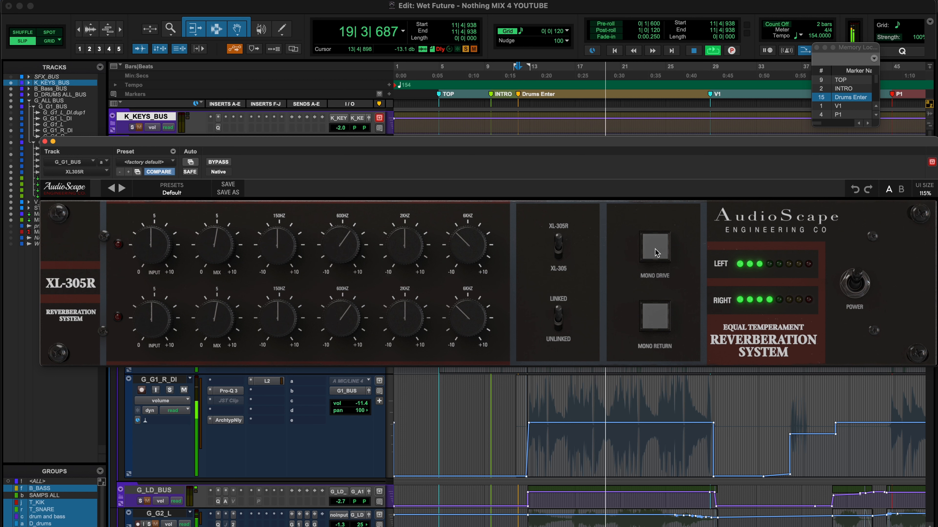
click(654, 251)
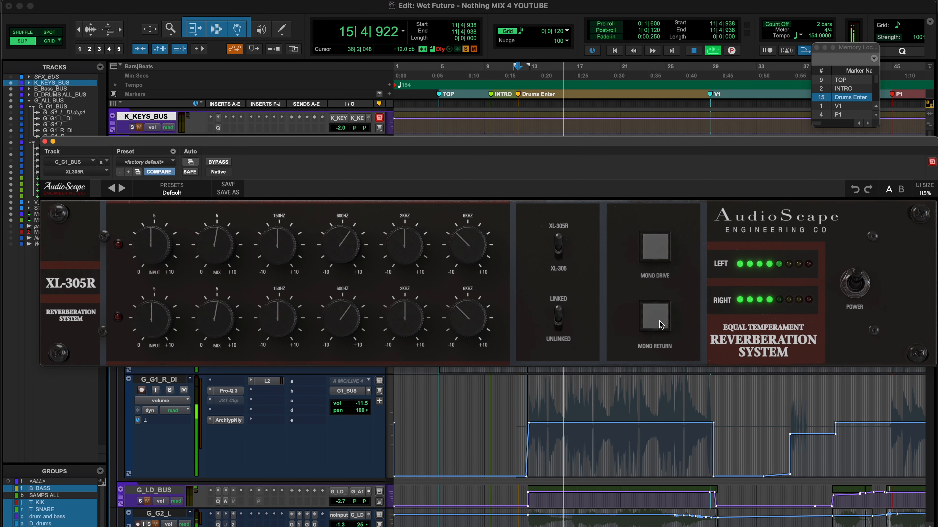
click(654, 318)
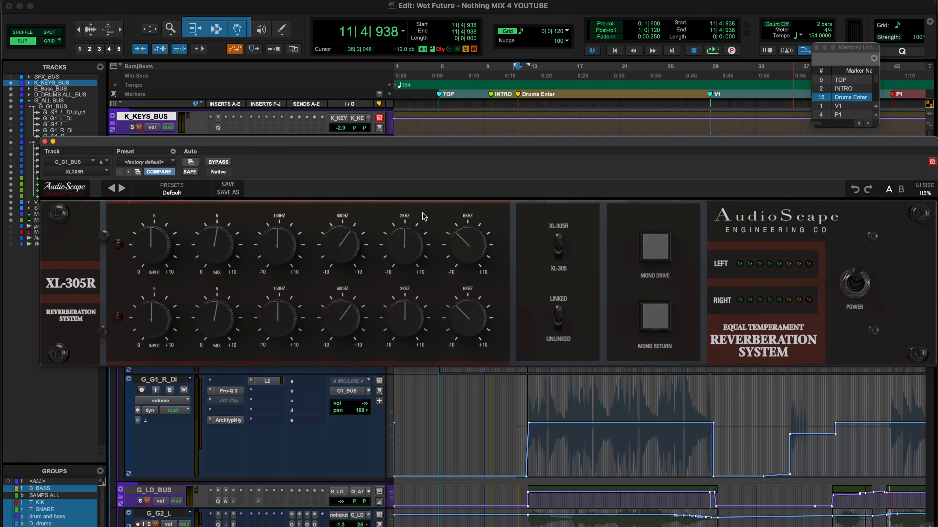
mouse_move(550, 230)
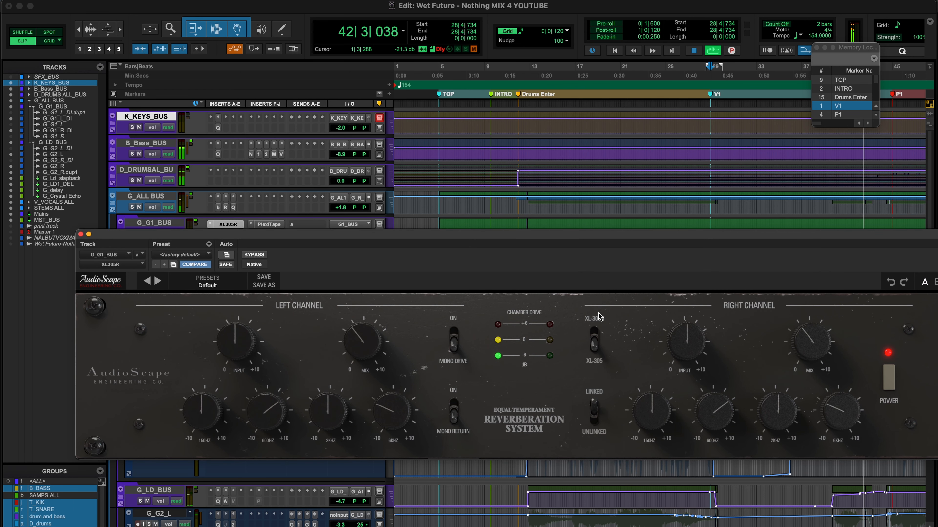
Step: Bypass the G_G1_BUS reverb to compare the guitar bus dry and wet
drag(360, 341, 361, 359)
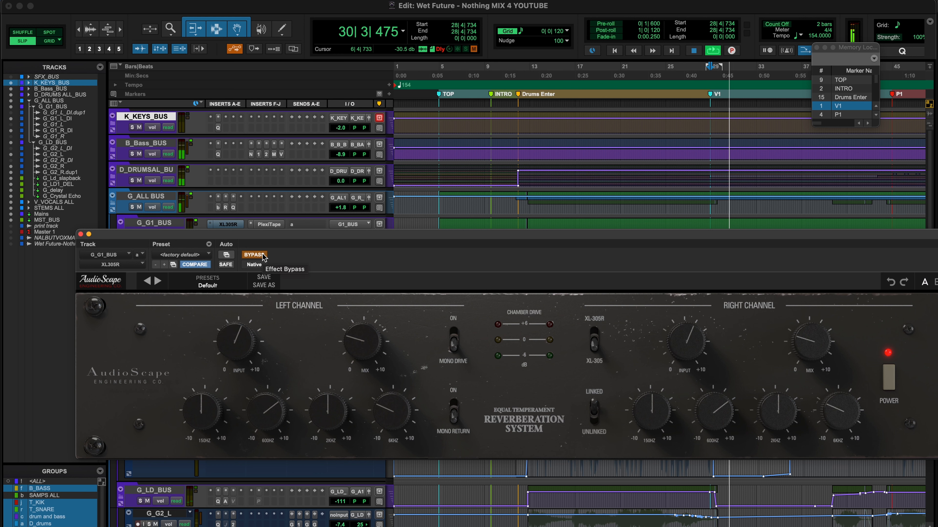
click(254, 255)
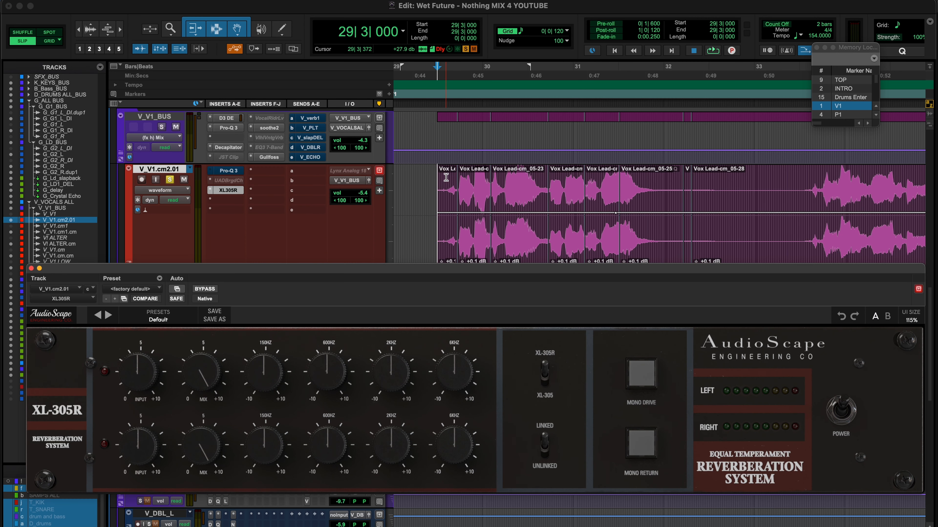
Step: Cut the vocal reverb's left 6kHz band to about -1.5 and lower the left mix to 41%
click(712, 50)
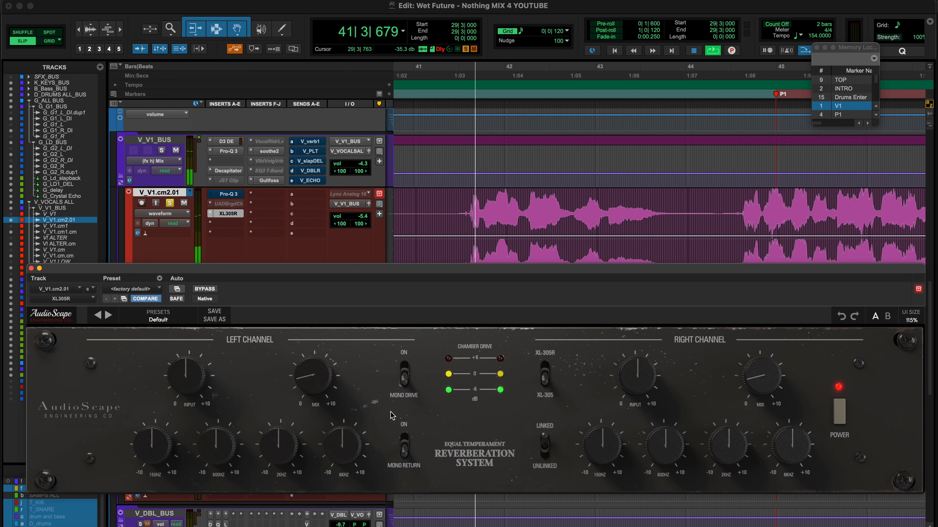
drag(341, 451, 350, 453)
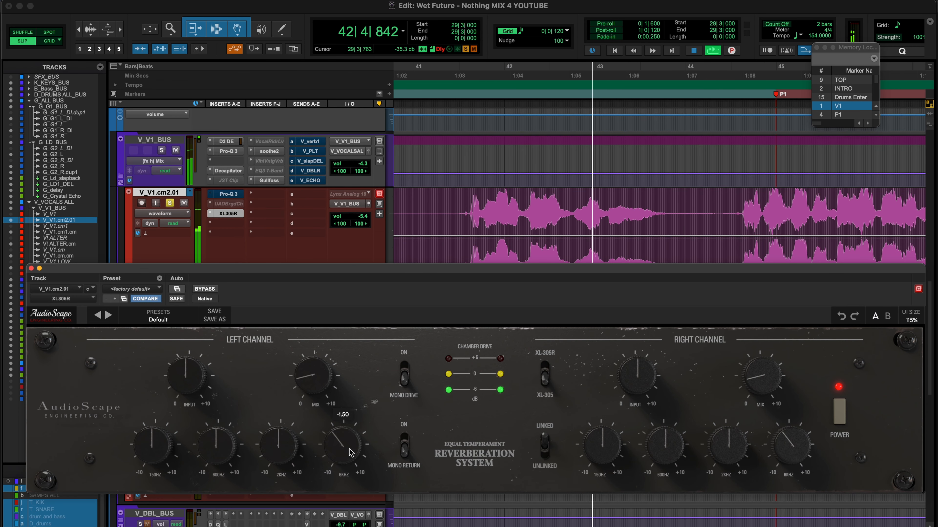
drag(343, 453, 349, 448)
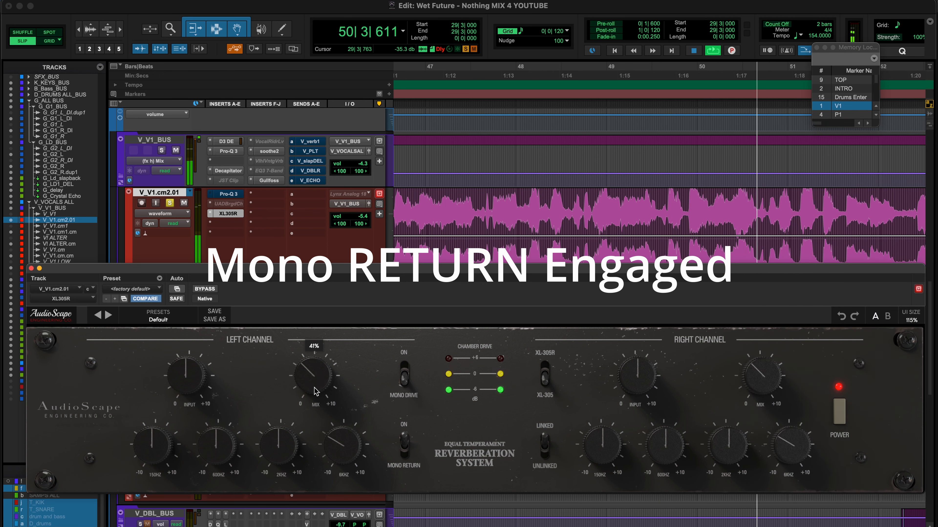
drag(312, 373, 306, 378)
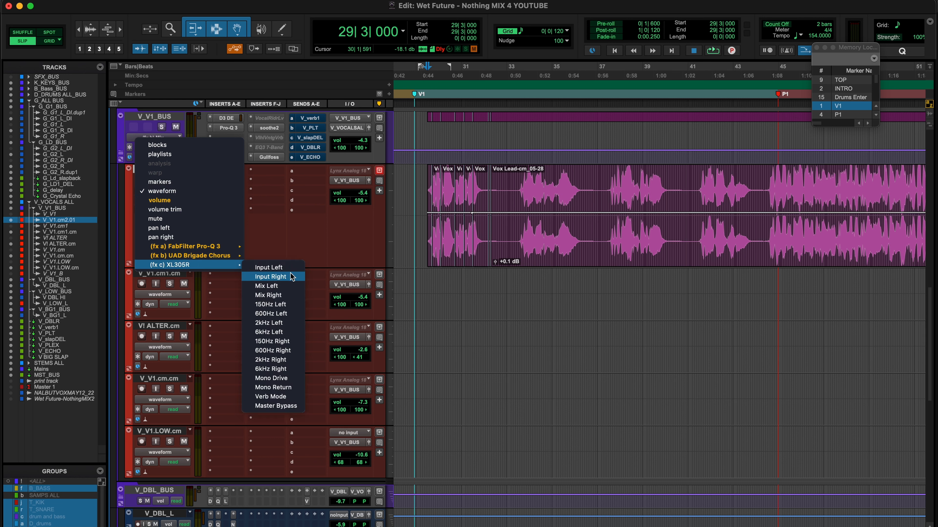
mouse_move(273, 387)
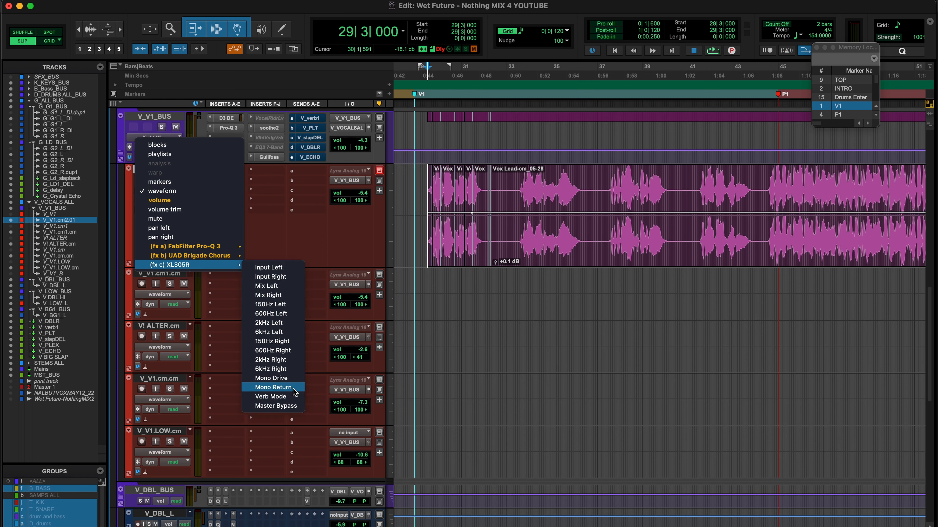
Step: Show the Mono Return automation lane and switch mono return on for the pre-chorus
click(273, 387)
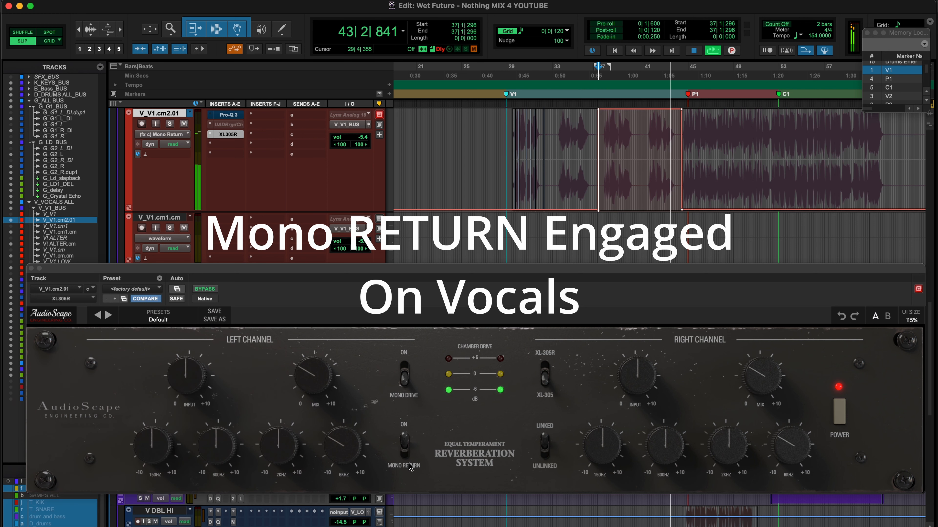
click(403, 448)
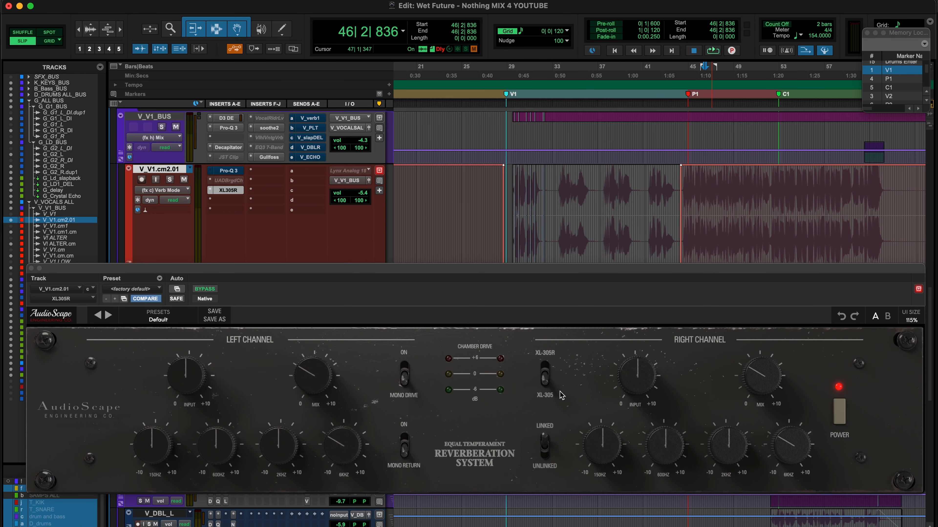
mouse_move(547, 408)
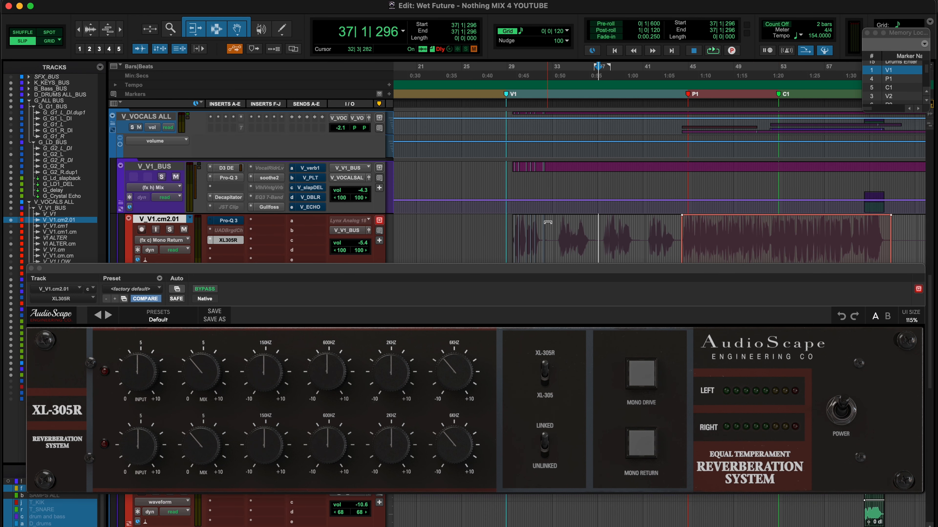
Step: Start playback of the verse to hear the lead vocal's XL-305R Mono Return reverb
click(712, 50)
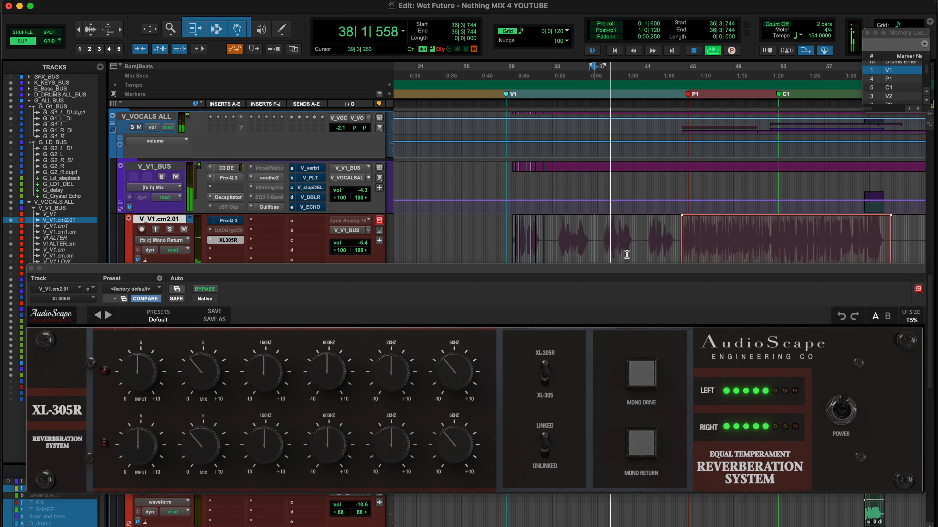